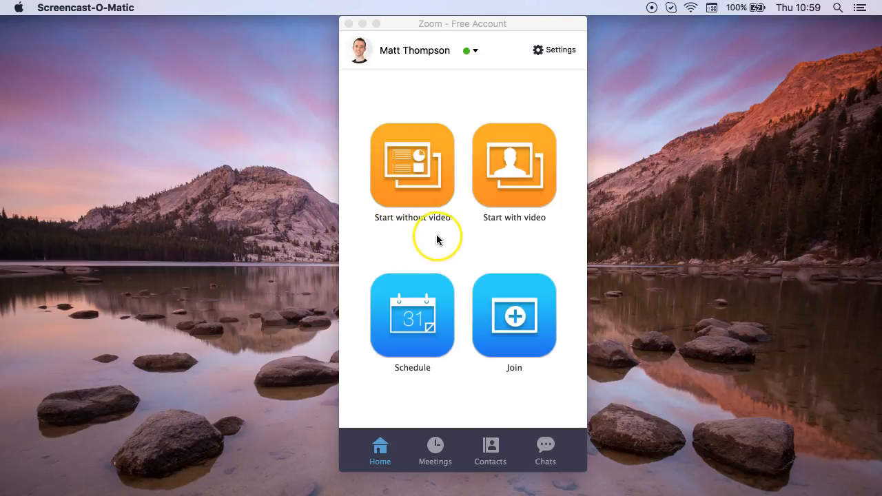
mouse_move(460, 248)
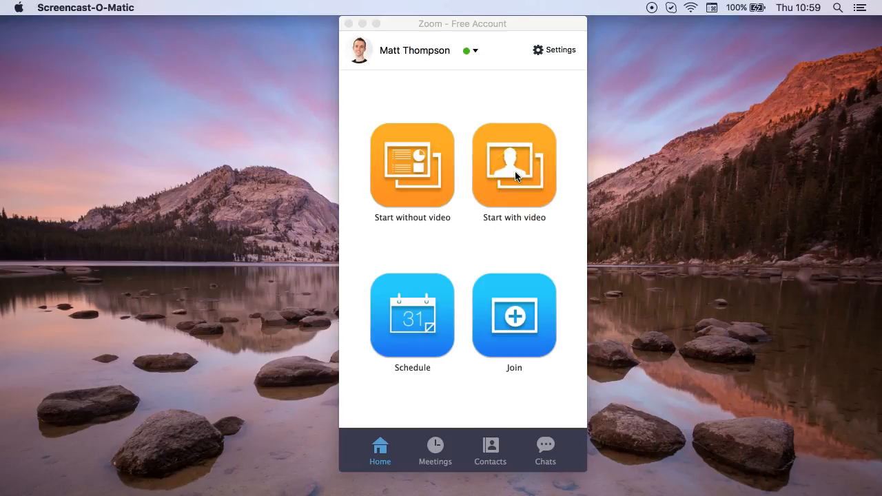
Step: Start the meeting with video on and begin recording it
click(514, 166)
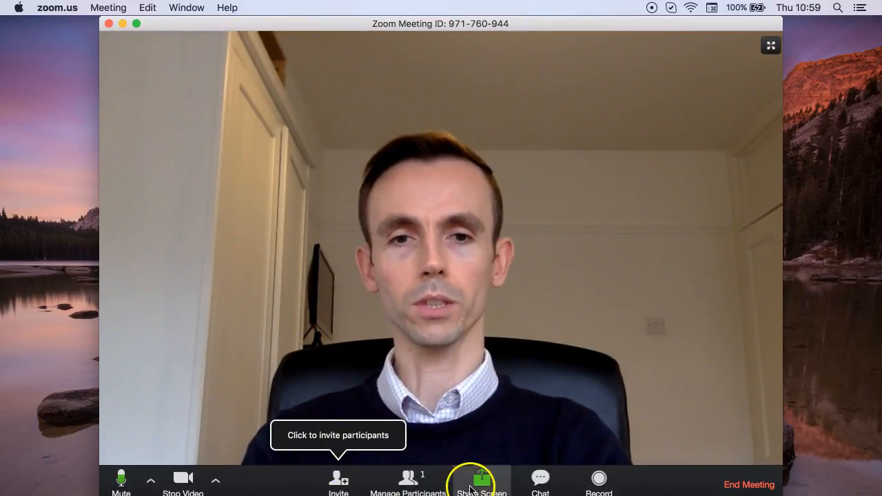
mouse_move(598, 479)
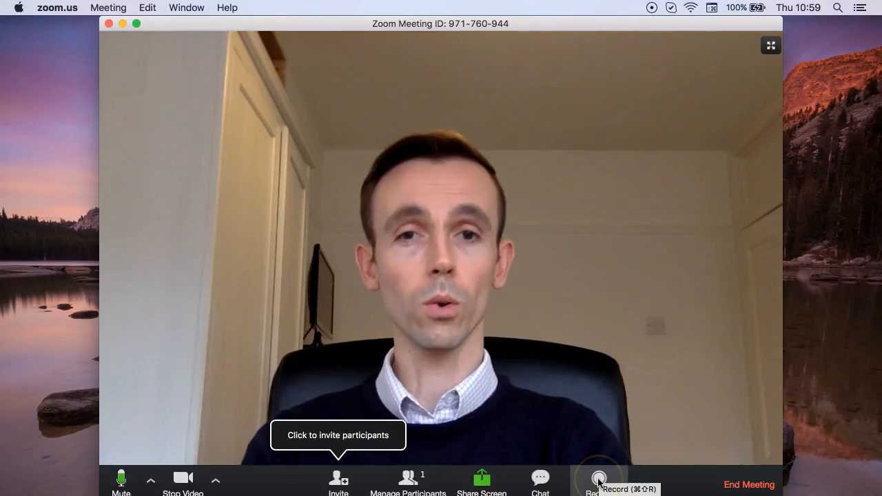
click(599, 478)
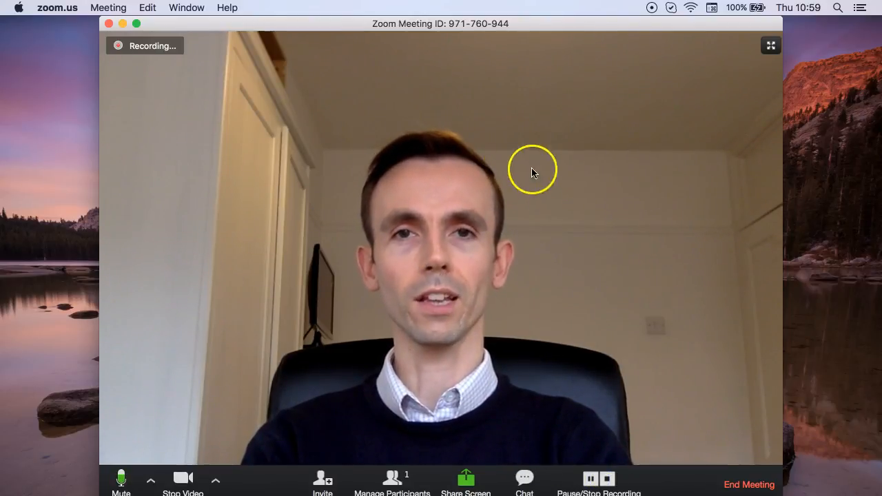
mouse_move(664, 336)
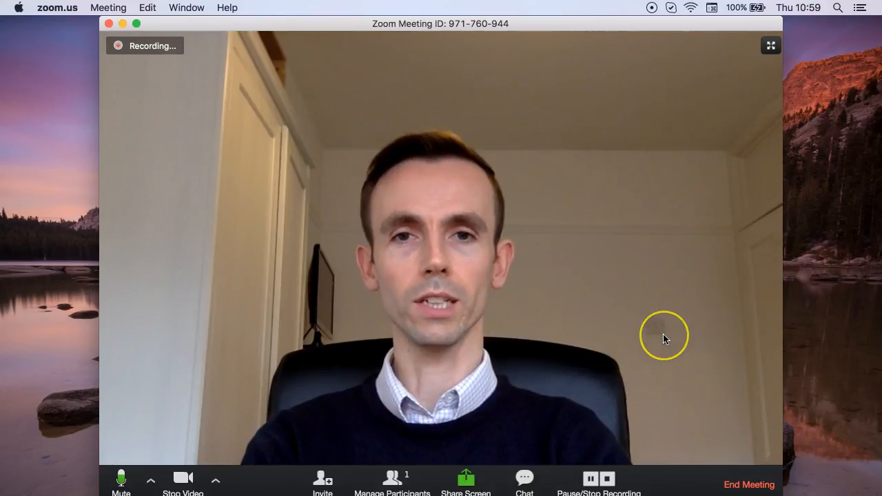
mouse_move(656, 338)
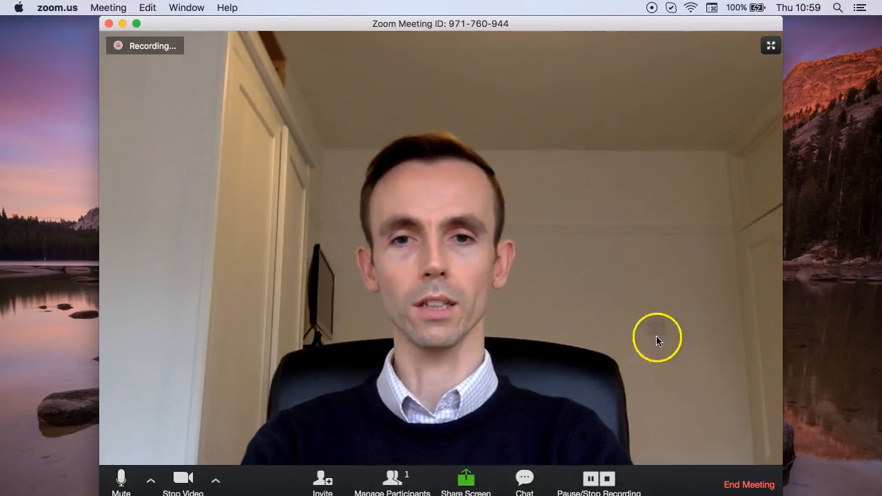
Step: Share Desktop 1 with the meeting
click(466, 478)
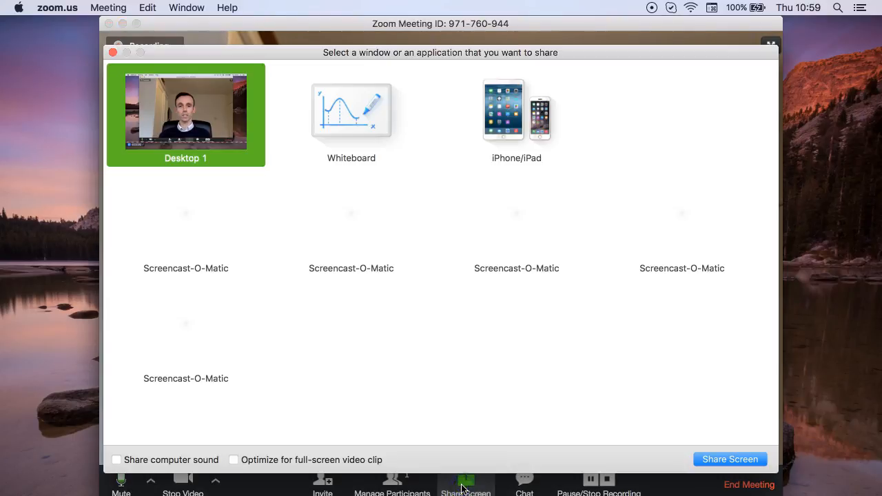
click(350, 110)
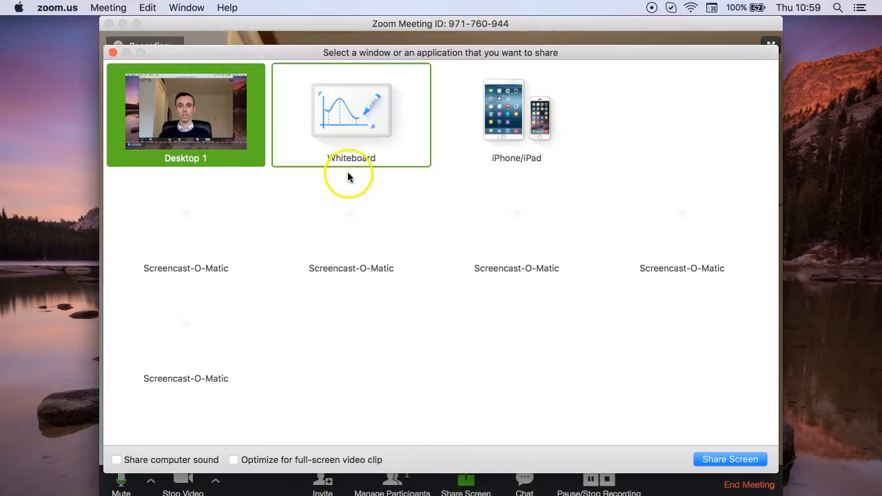
click(730, 459)
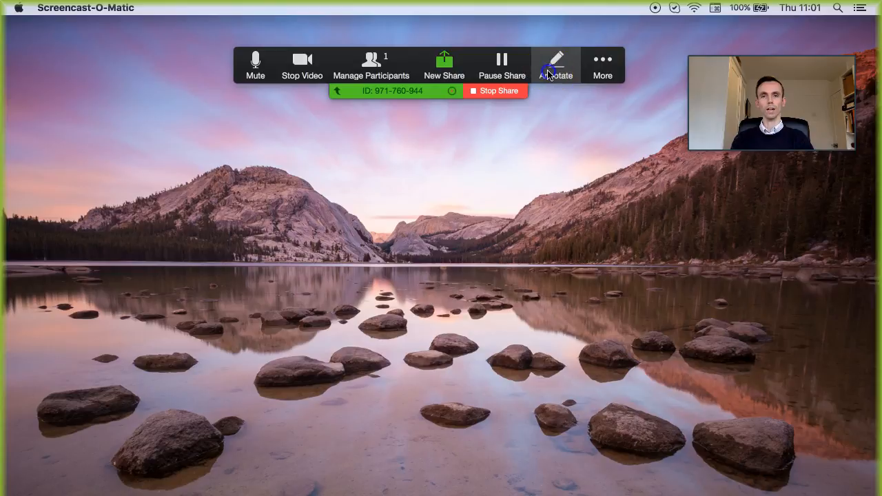
Step: Try the Draw annotation tool on the shared desktop, then stop sharing
click(556, 62)
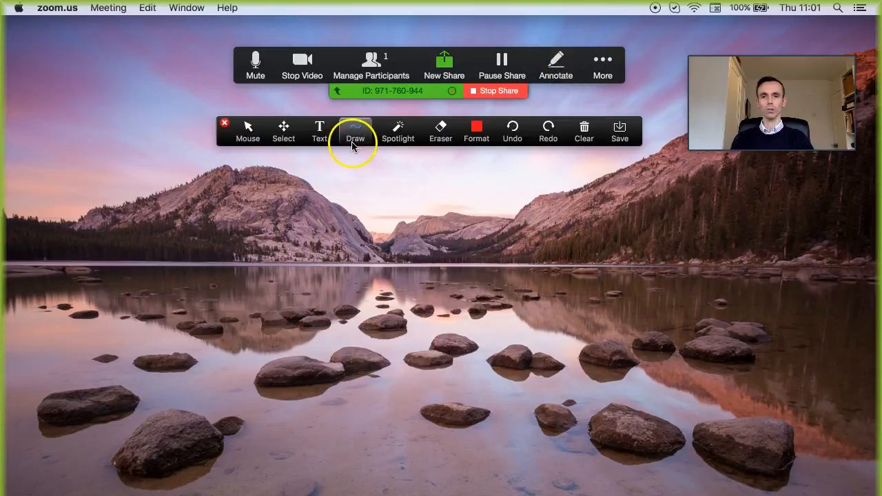
click(355, 131)
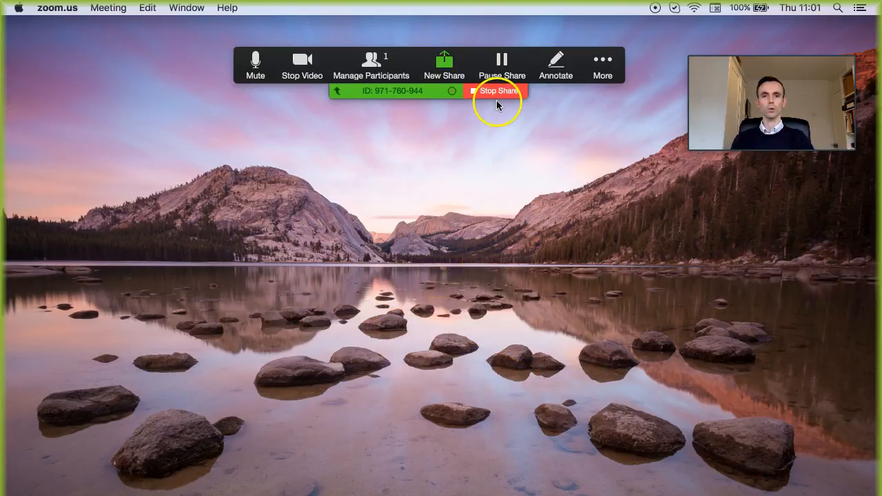
click(496, 91)
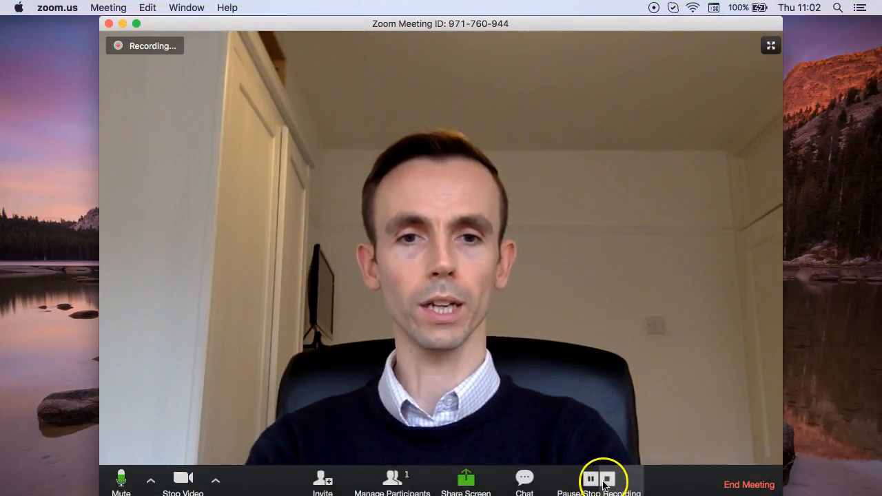
Step: Pause and then stop the recording, dismissing the MP4 conversion notice
click(590, 479)
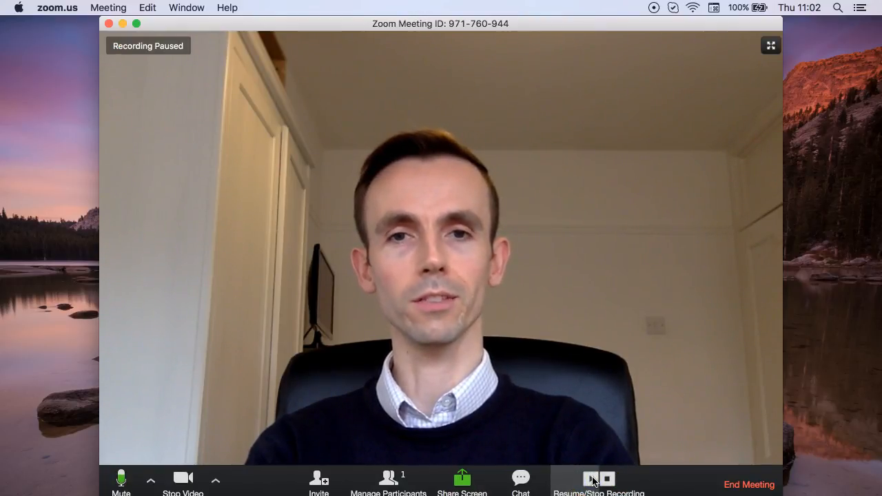
click(589, 478)
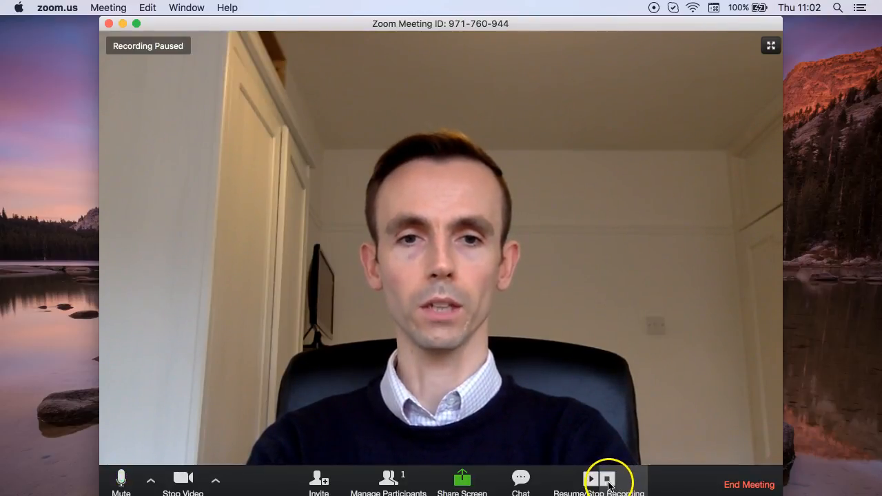
click(607, 478)
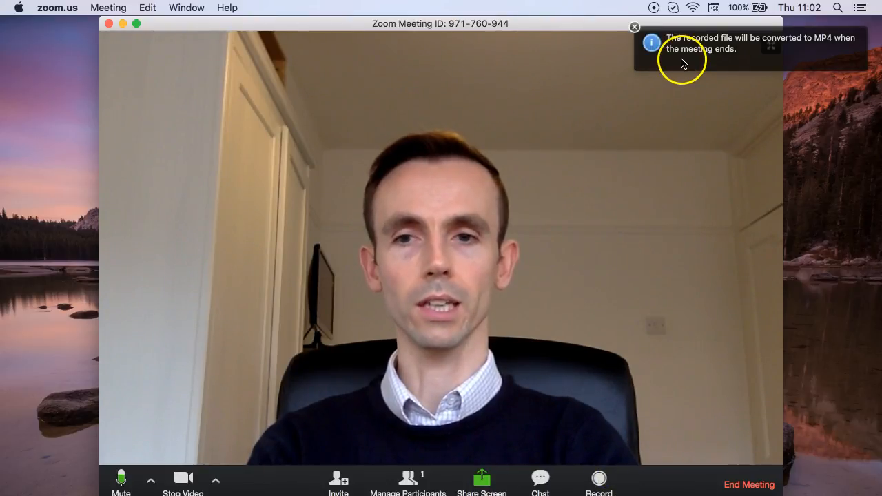
mouse_move(703, 62)
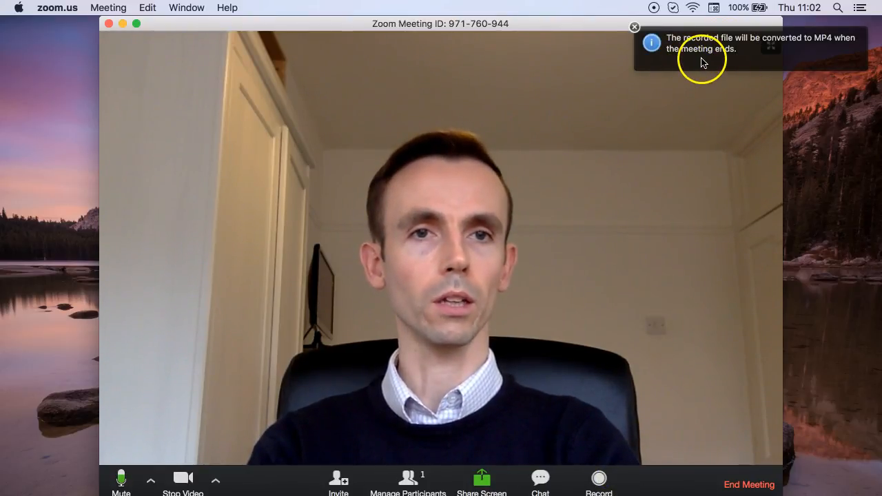
click(633, 27)
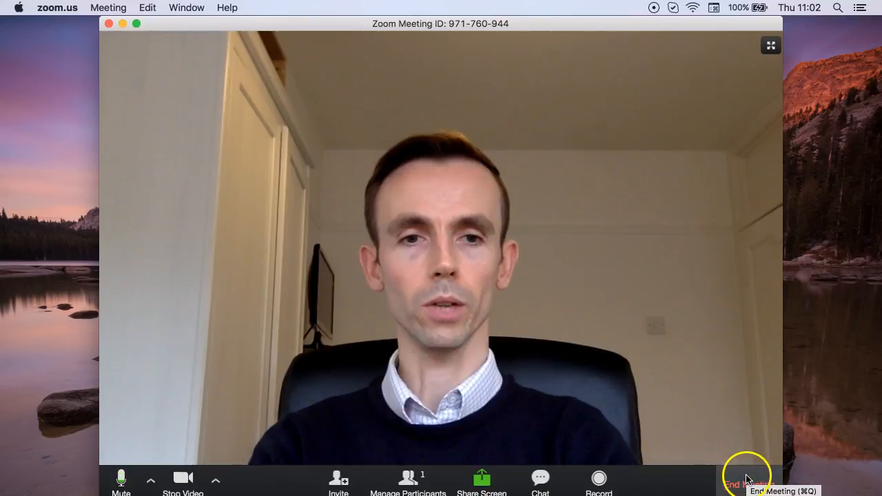
Step: End the meeting for all participants so the recording converts
click(741, 483)
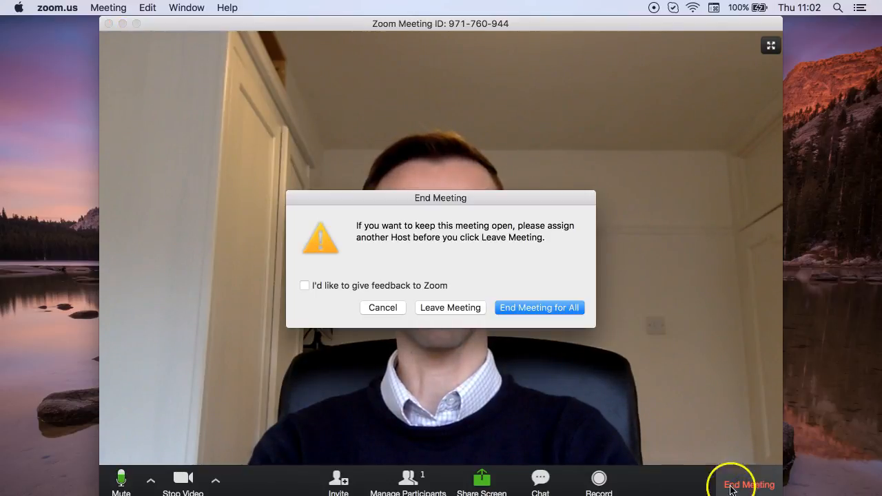
click(538, 307)
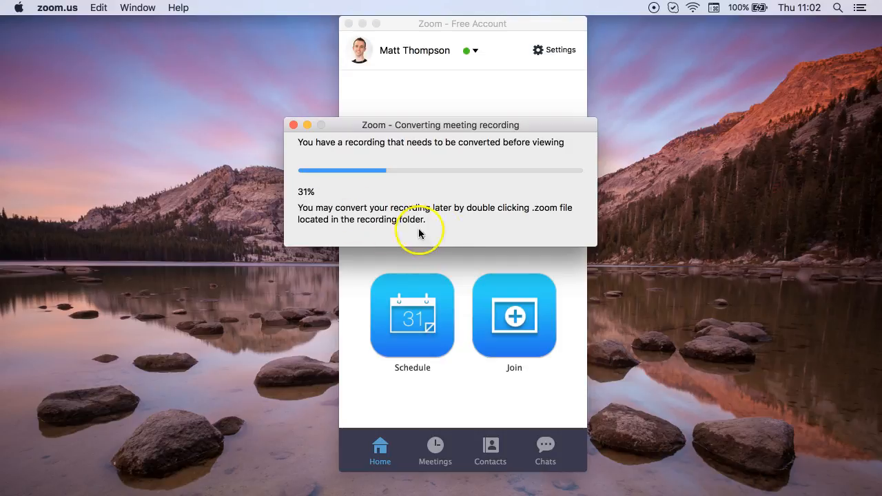
mouse_move(492, 228)
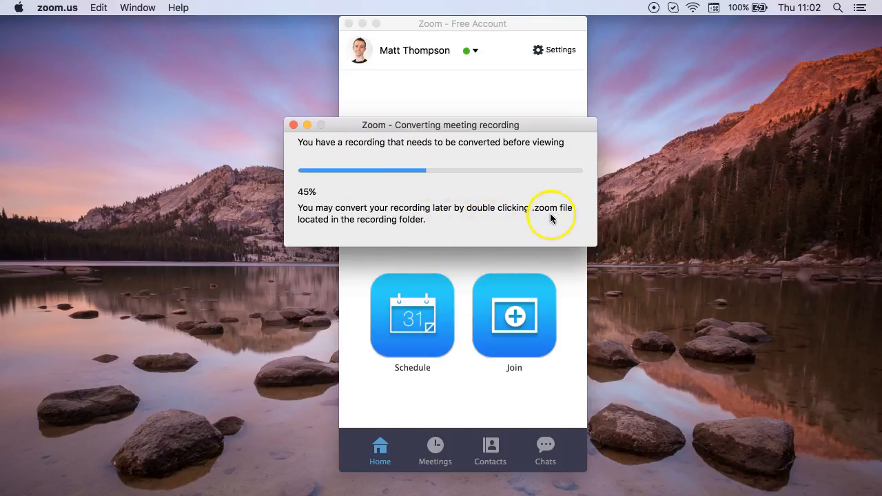
mouse_move(416, 228)
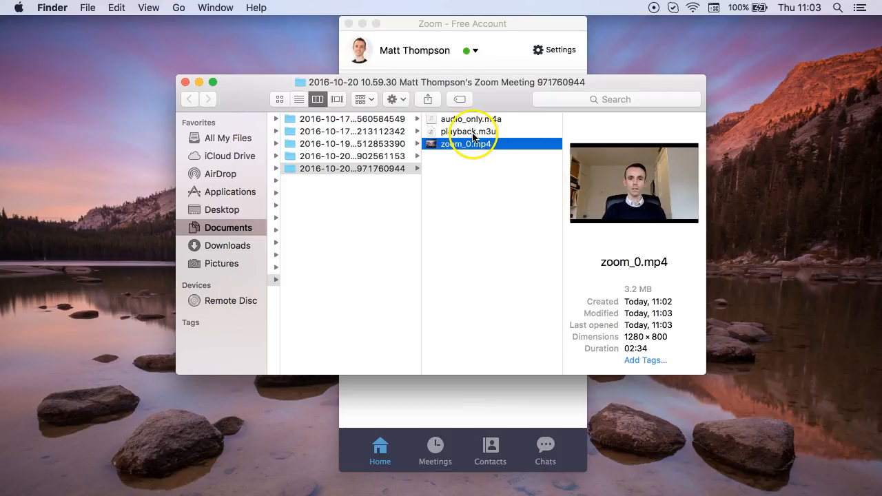
Step: Preview playback.m3u, zoom_0.mp4 and audio_only.m4a, playing and pausing the audio
click(467, 131)
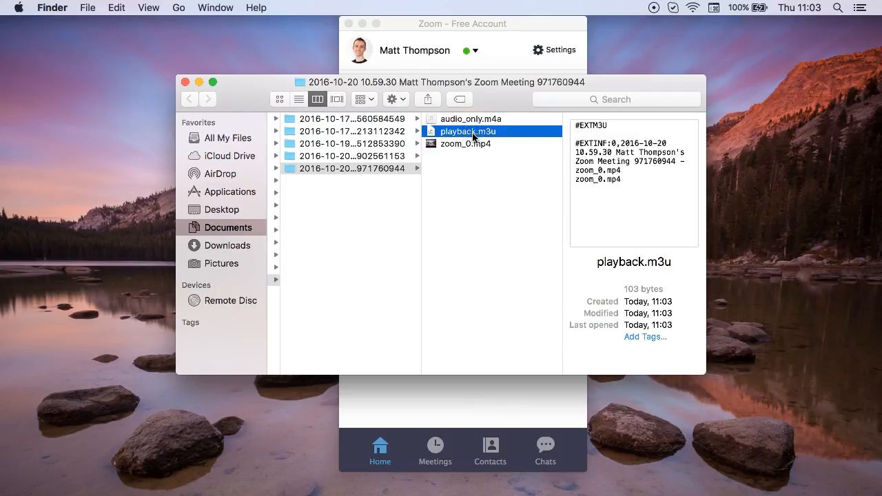
click(470, 118)
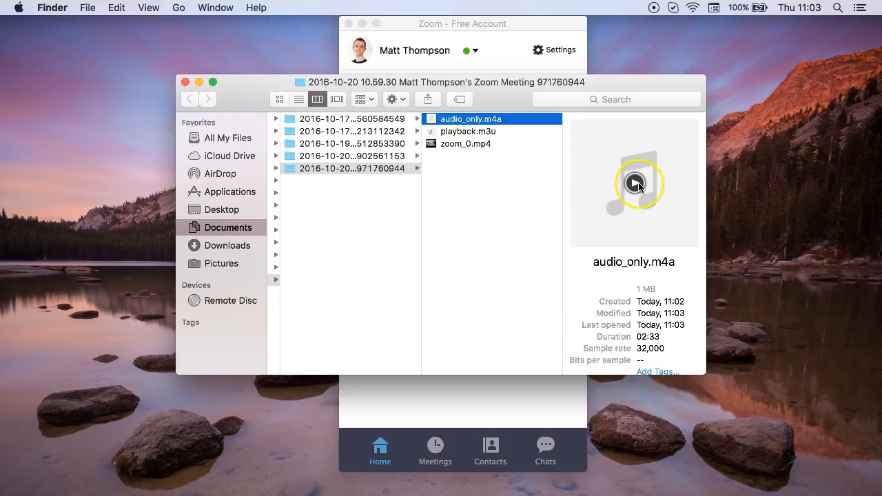
click(634, 182)
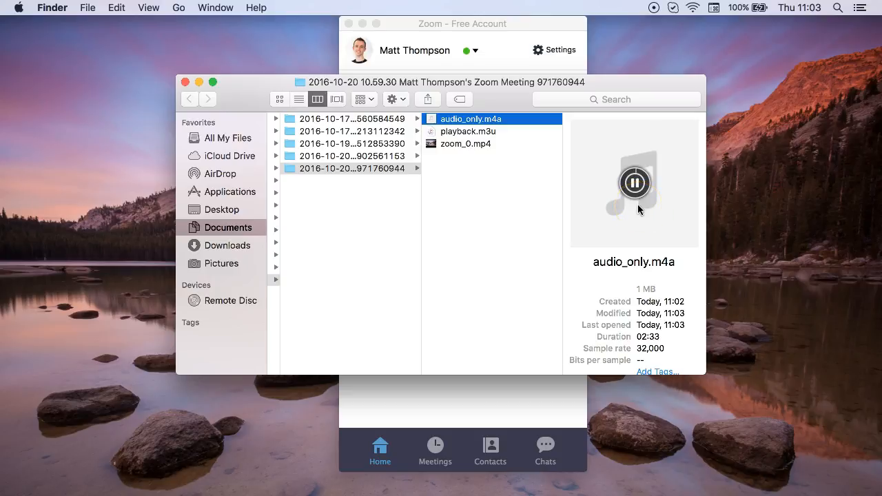
click(633, 182)
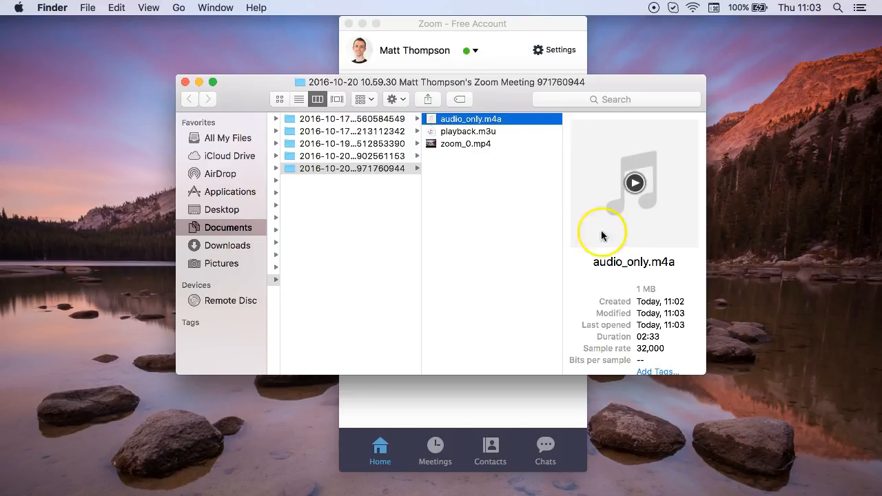
mouse_move(657, 298)
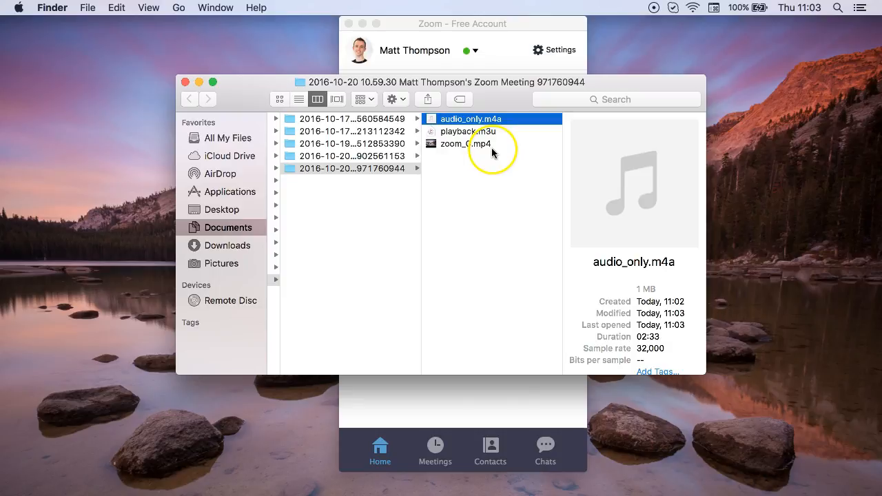
click(466, 144)
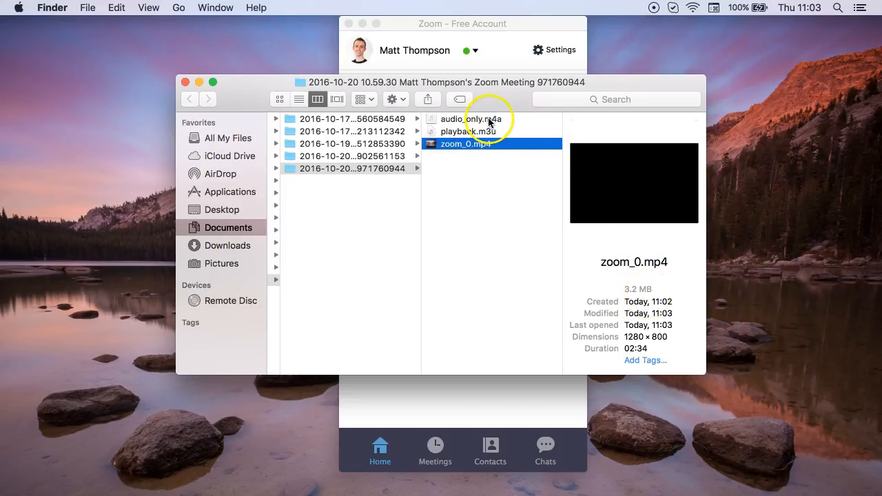
click(470, 118)
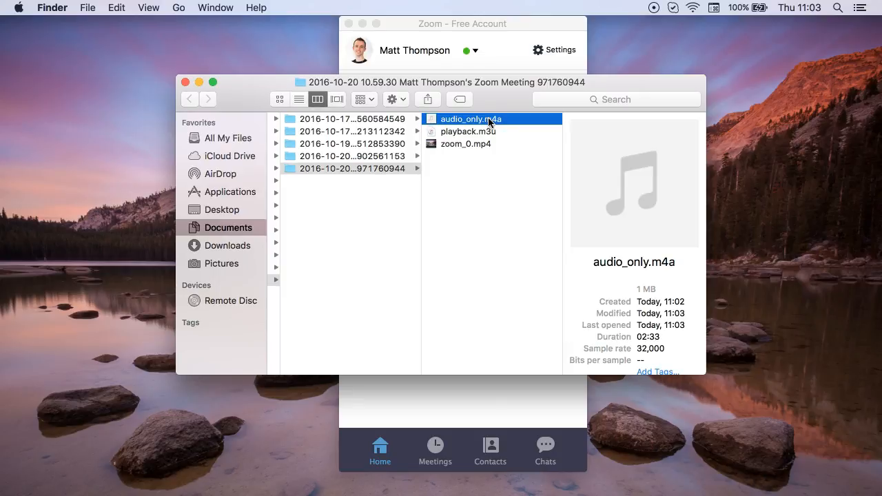